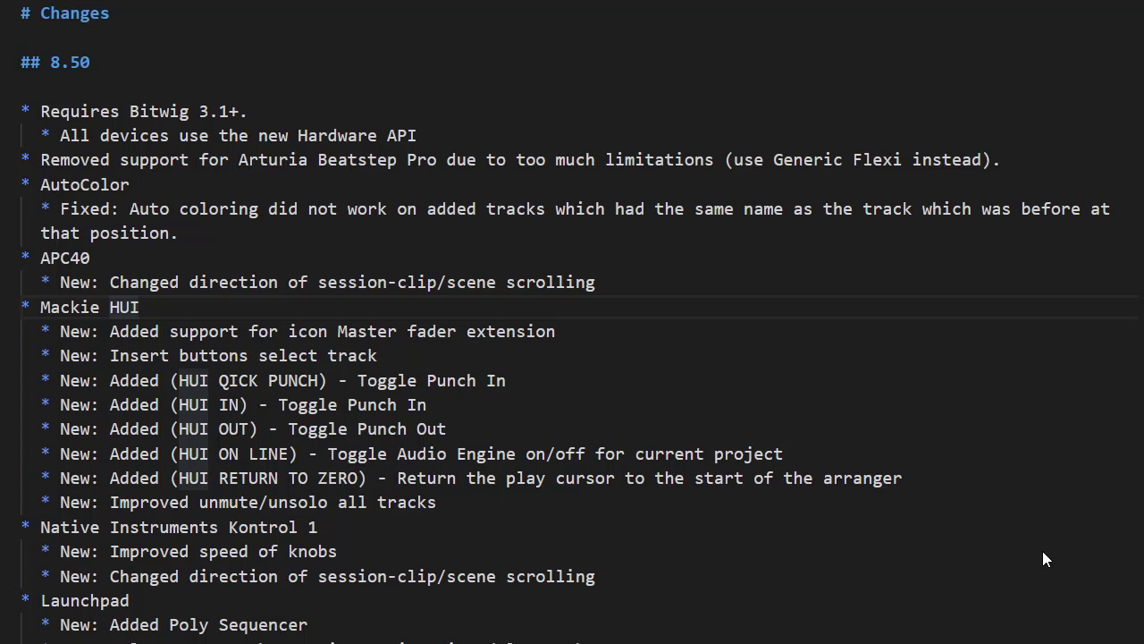
mouse_move(794, 465)
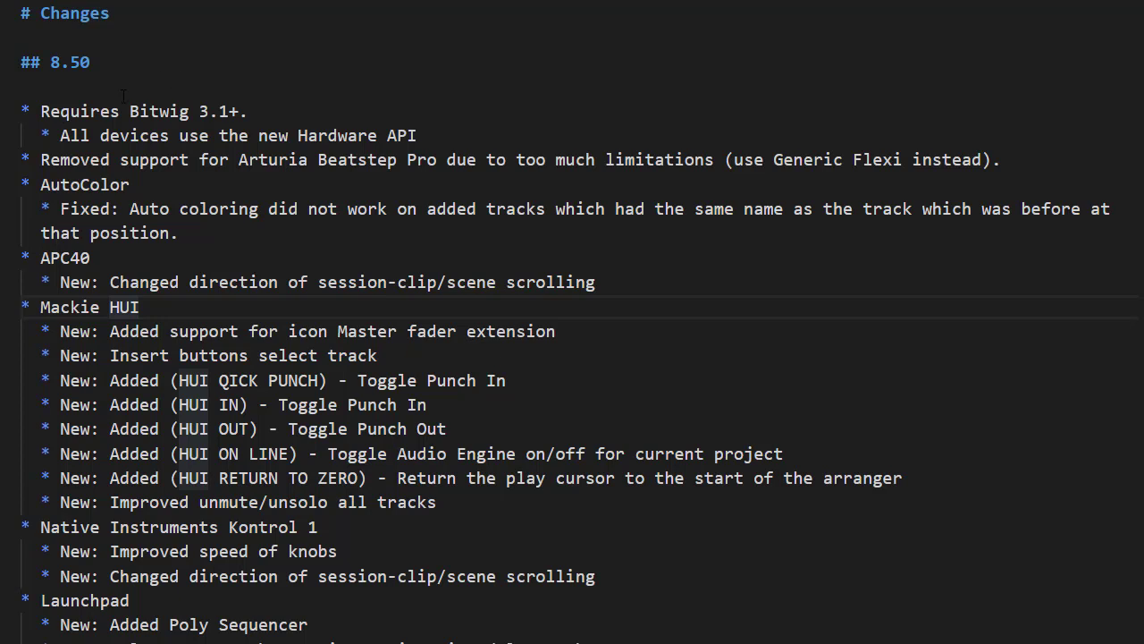
Scroll the changelog down through the Kontrol 1 and Launchpad entries.
click(254, 111)
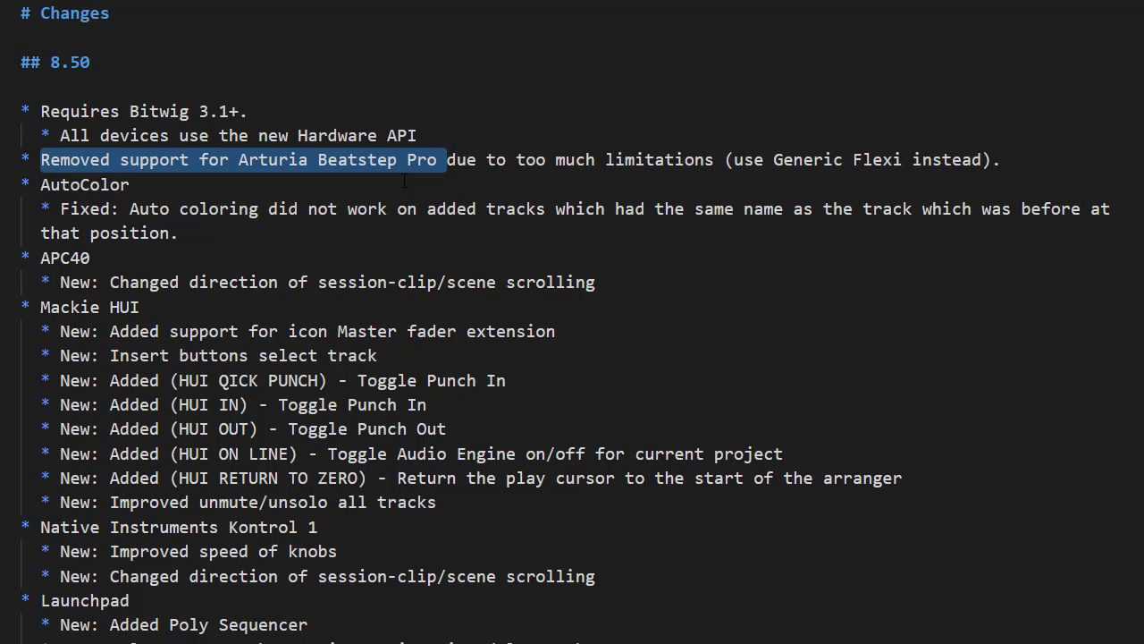
mouse_move(411, 187)
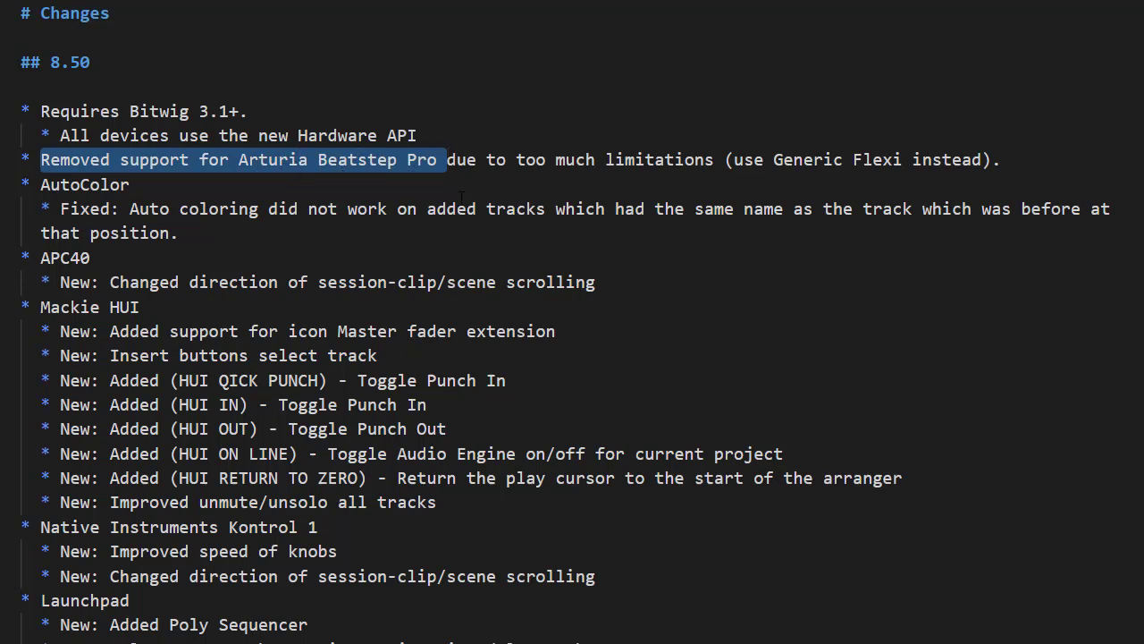
mouse_move(1022, 122)
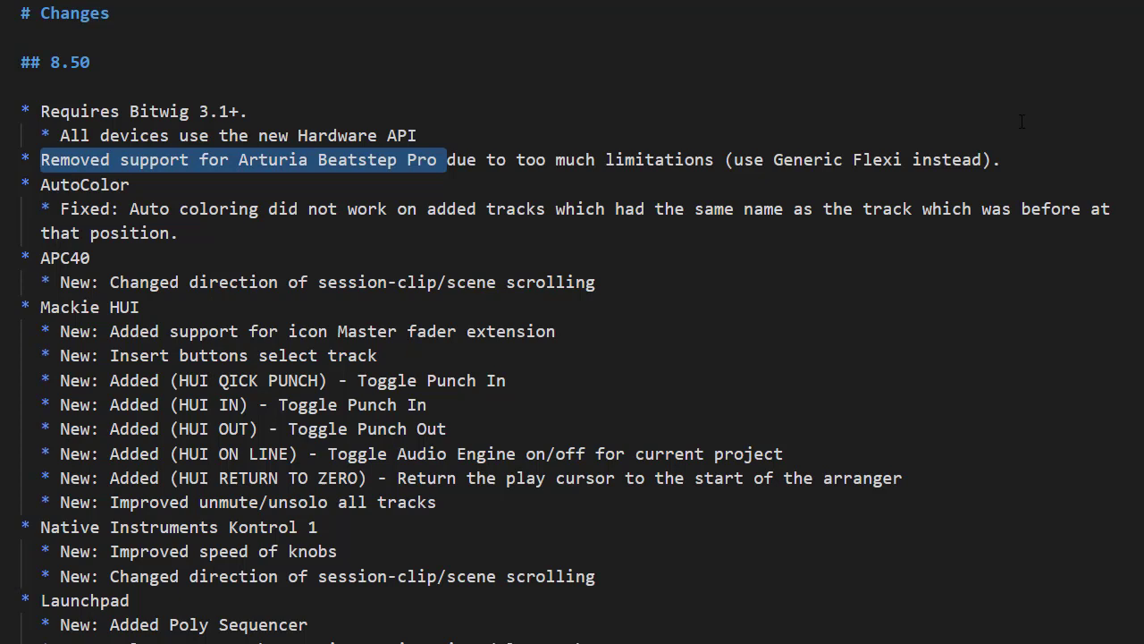
mouse_move(932, 172)
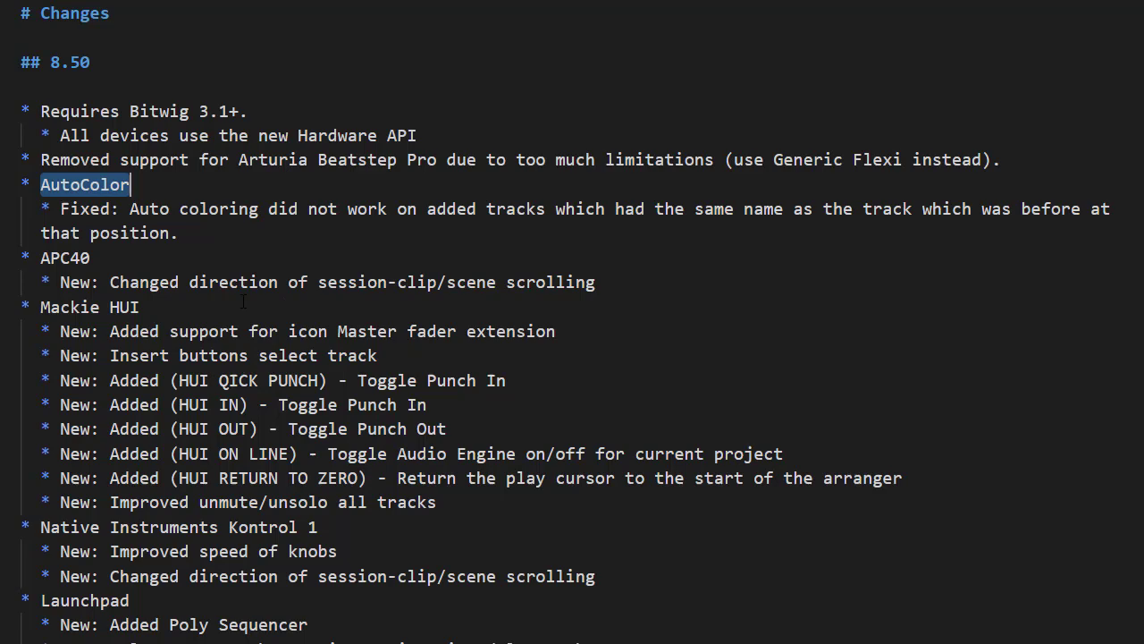
scroll(down, 3)
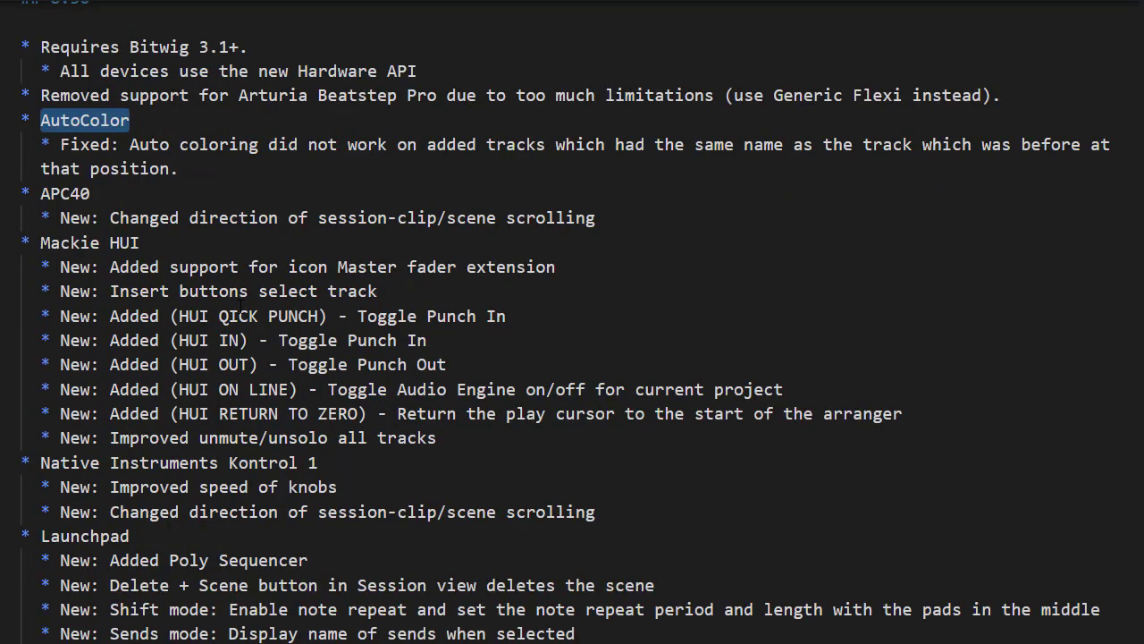
scroll(down, 3)
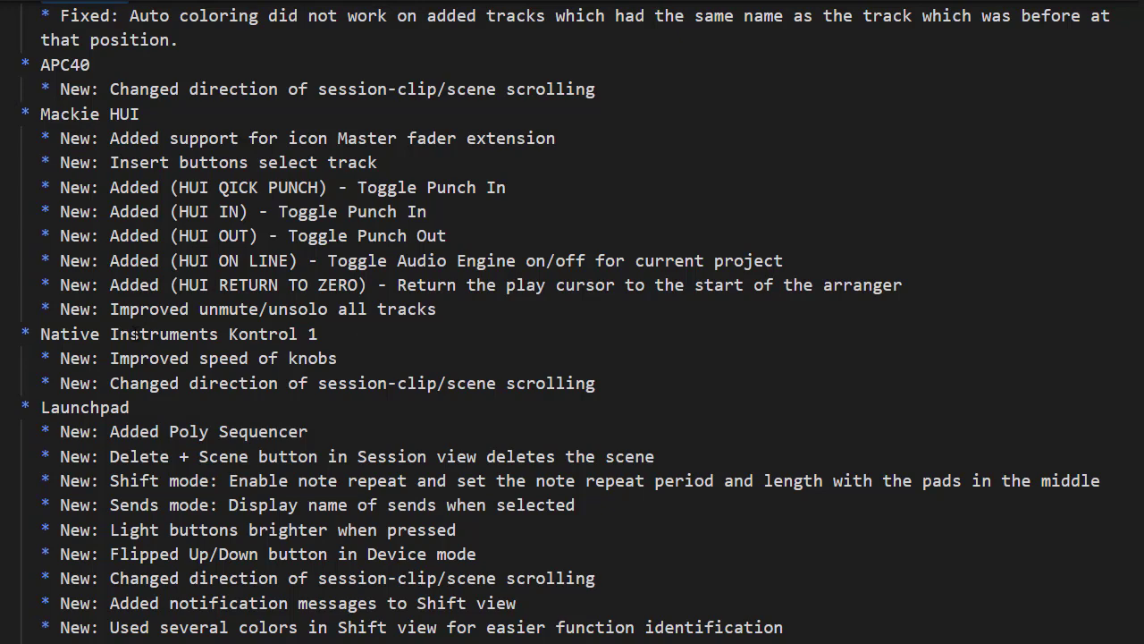
scroll(down, 3)
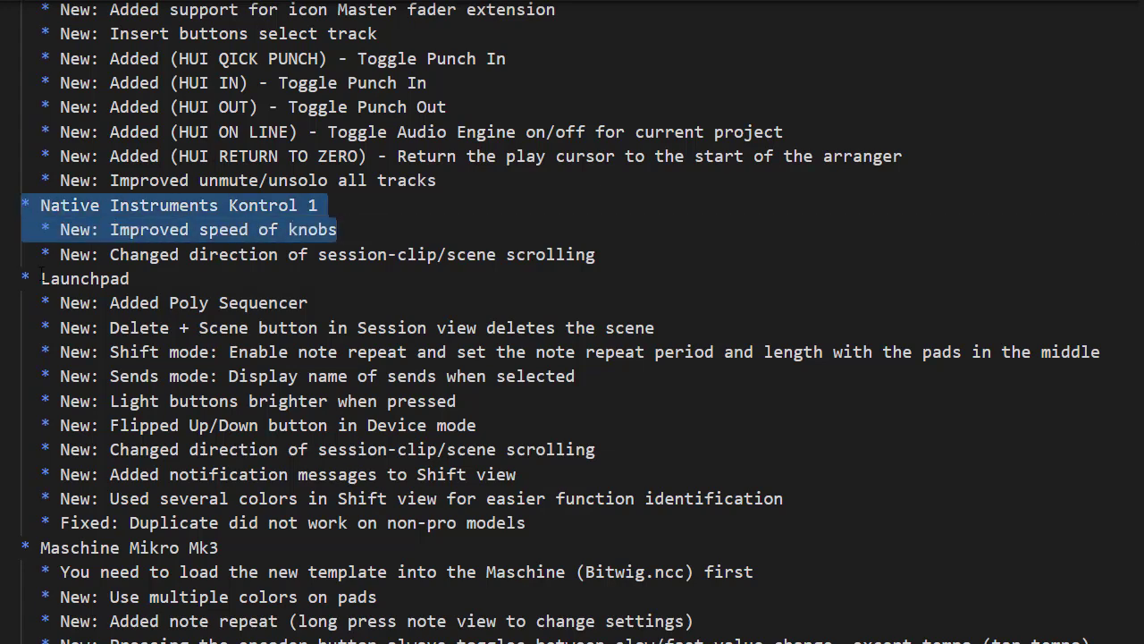
scroll(down, 3)
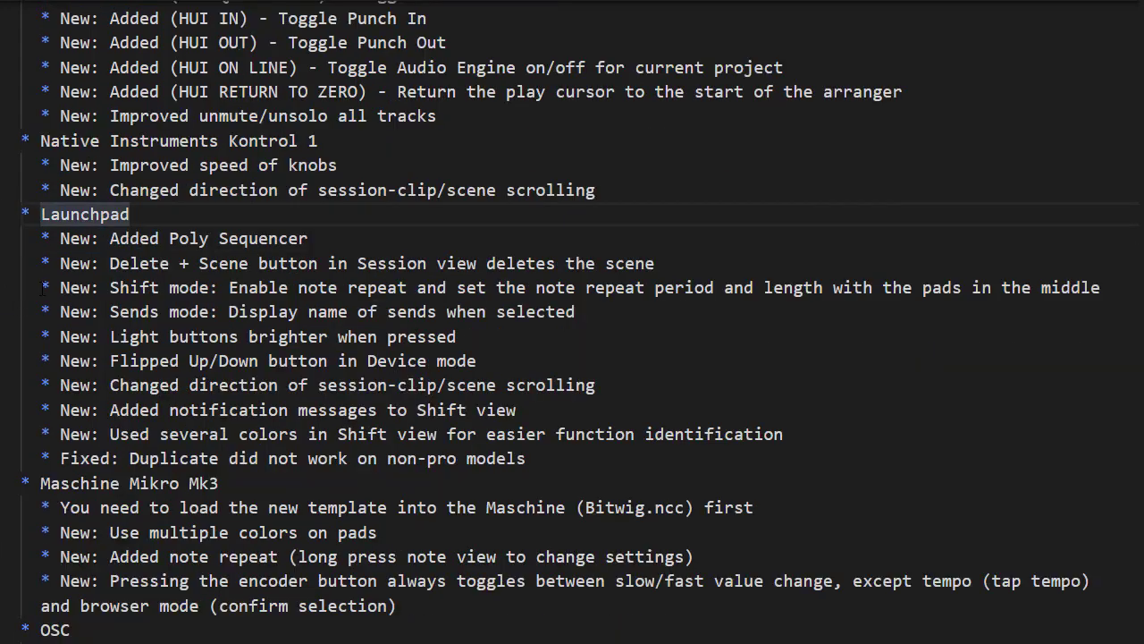
scroll(down, 3)
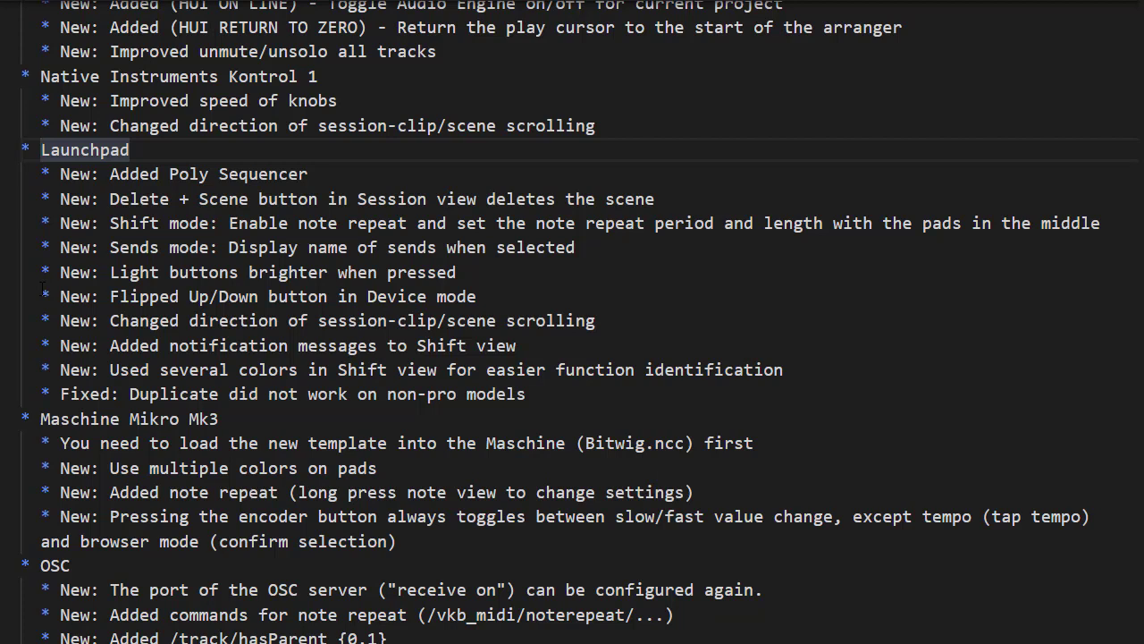
mouse_move(20, 318)
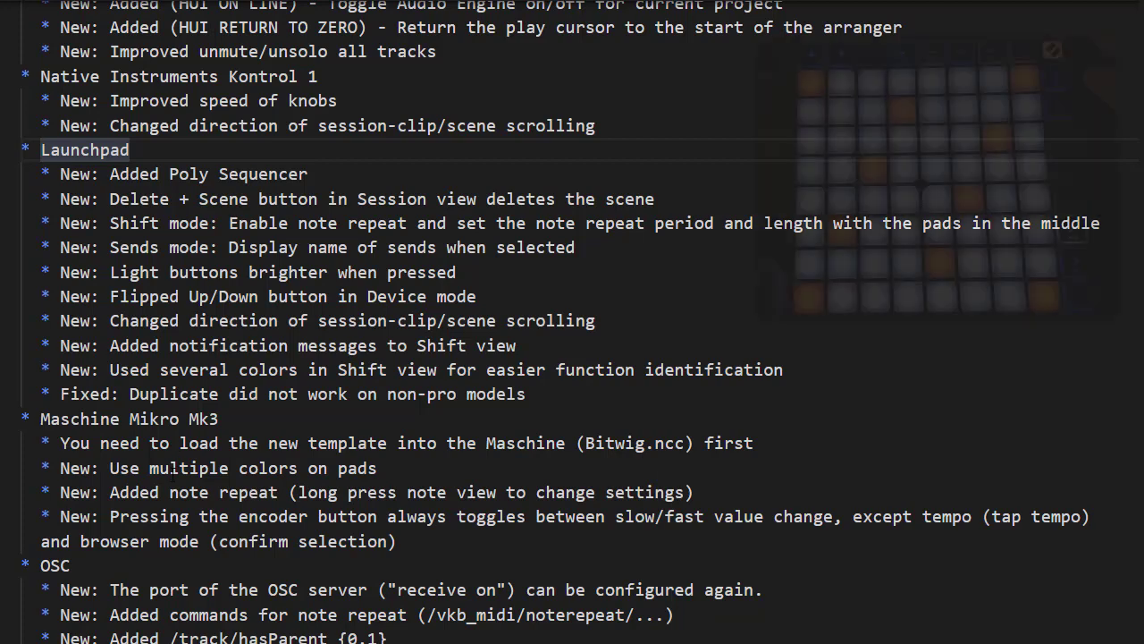
Scroll further down past the Maschine Mikro Mk3 and OSC entries to the Push 1/2 section.
scroll(down, 3)
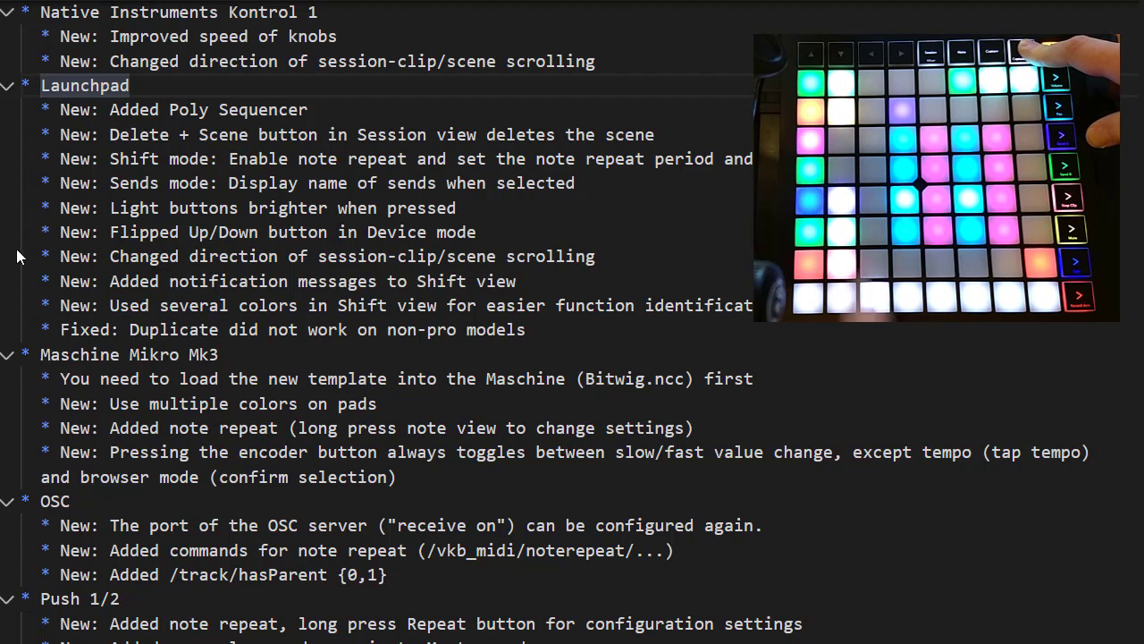
scroll(down, 3)
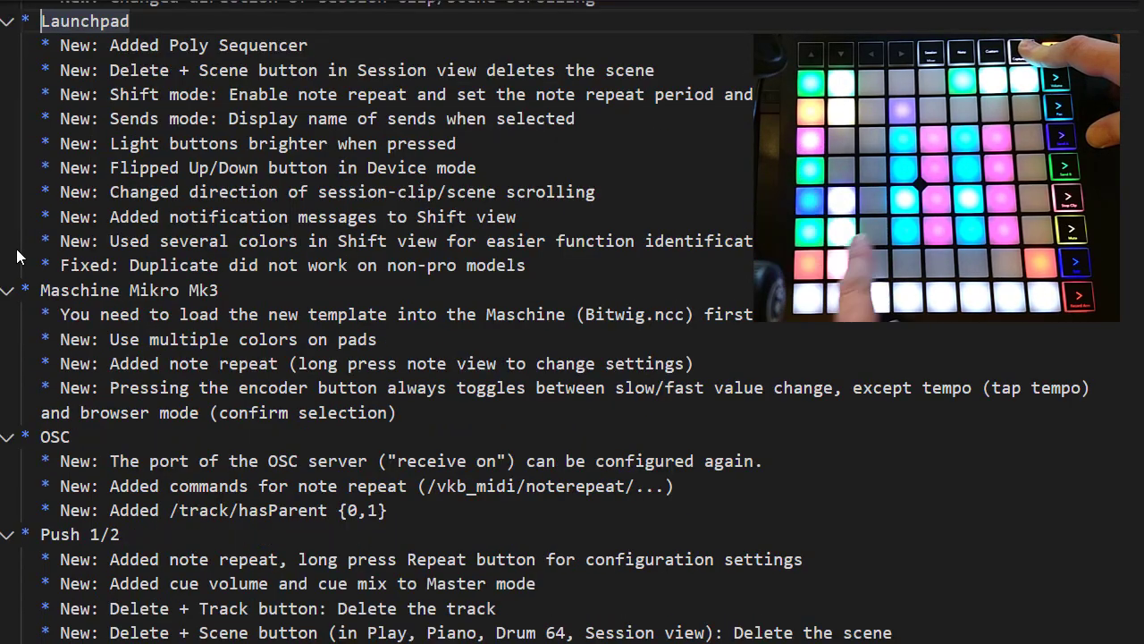
scroll(down, 3)
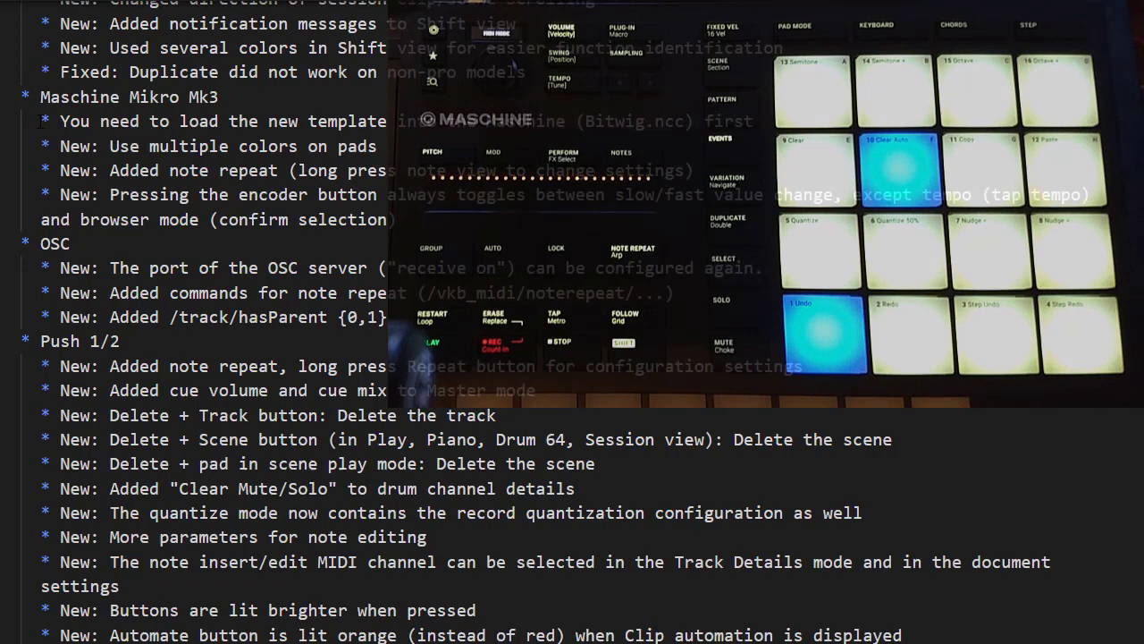
Scroll down to the OSC note-repeat commands documentation beneath the Push entries.
scroll(down, 3)
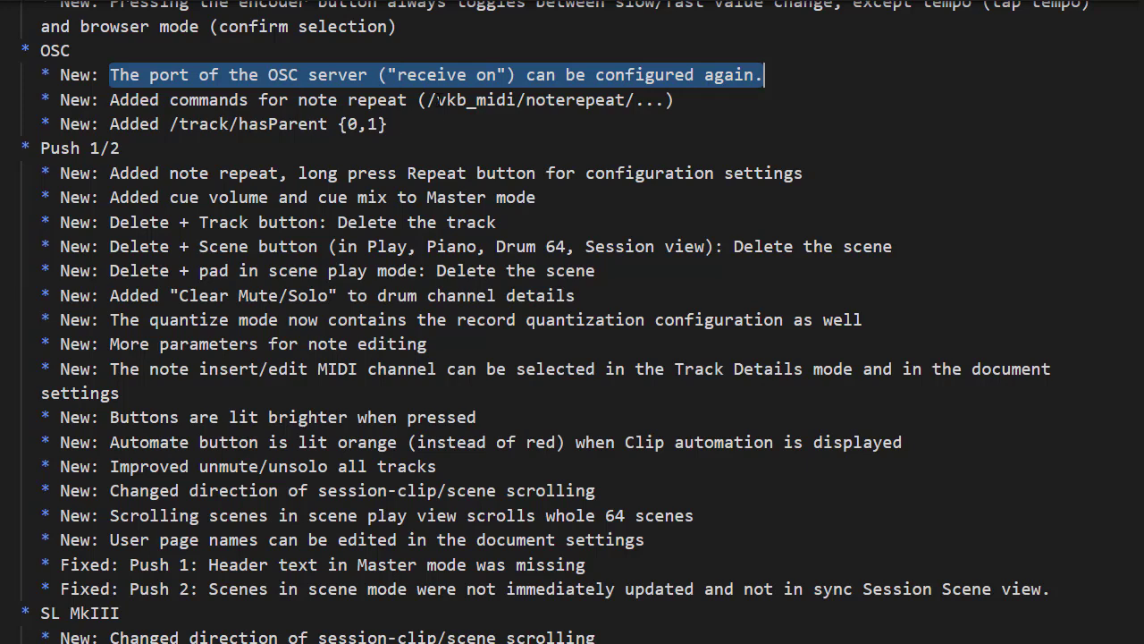
scroll(down, 3)
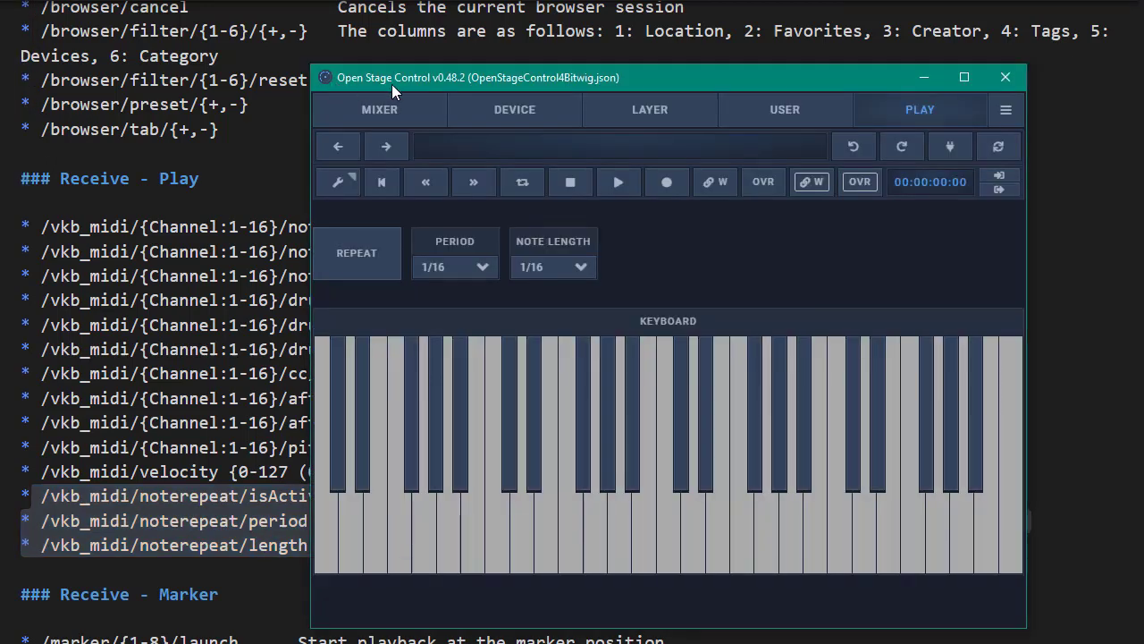
Move the Open Stage Control keyboard template window further left over the documentation.
drag(394, 77, 295, 36)
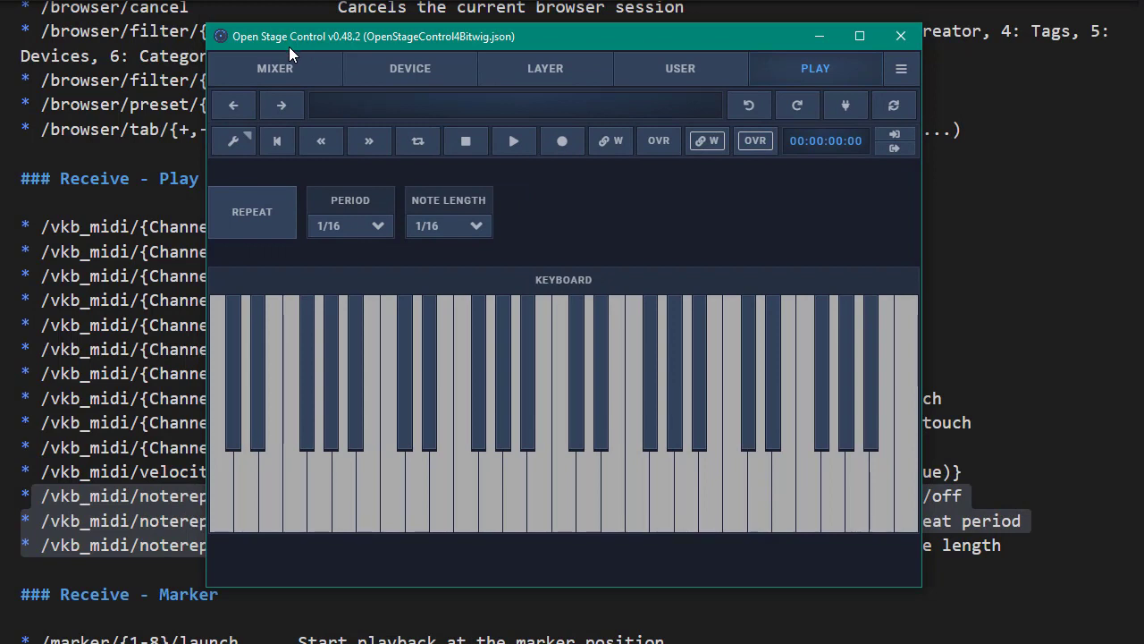
mouse_move(554, 350)
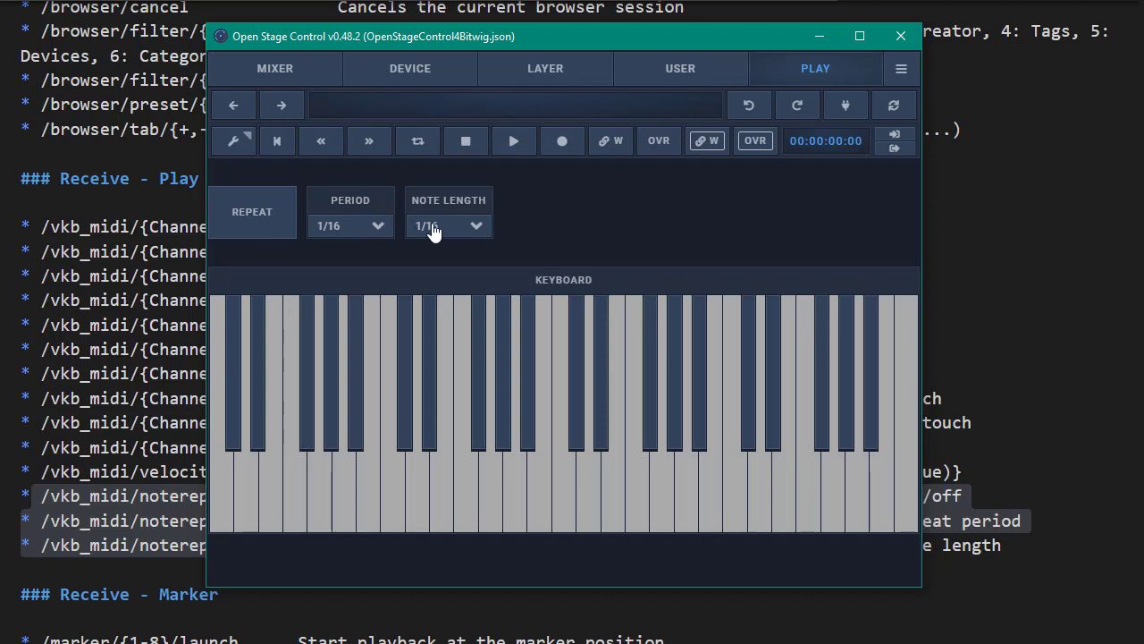
mouse_move(283, 211)
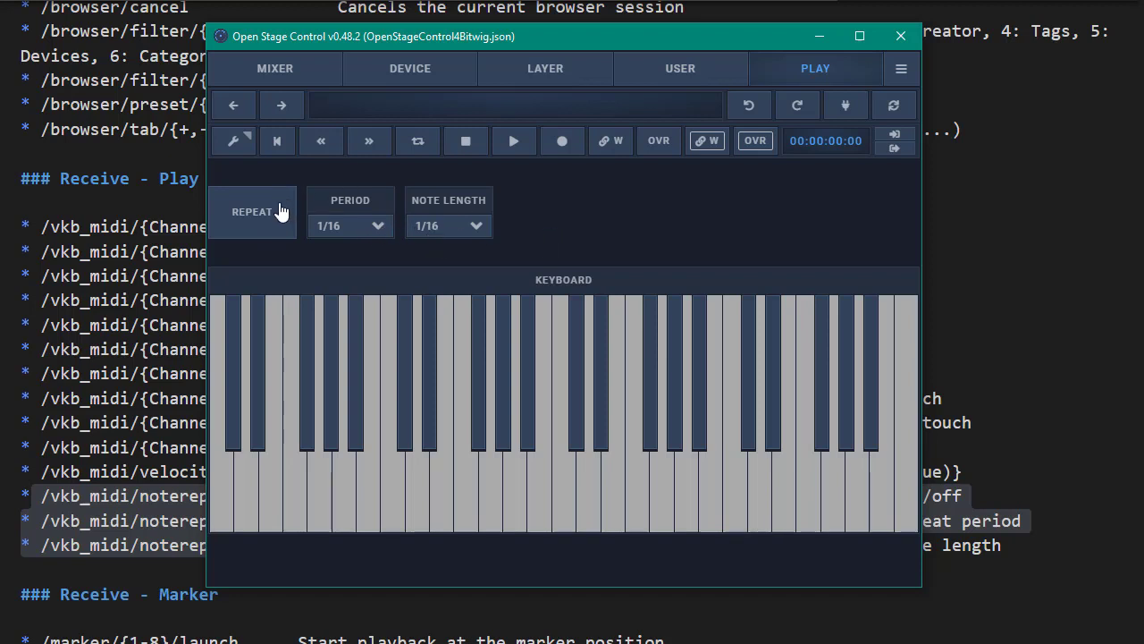
mouse_move(640, 218)
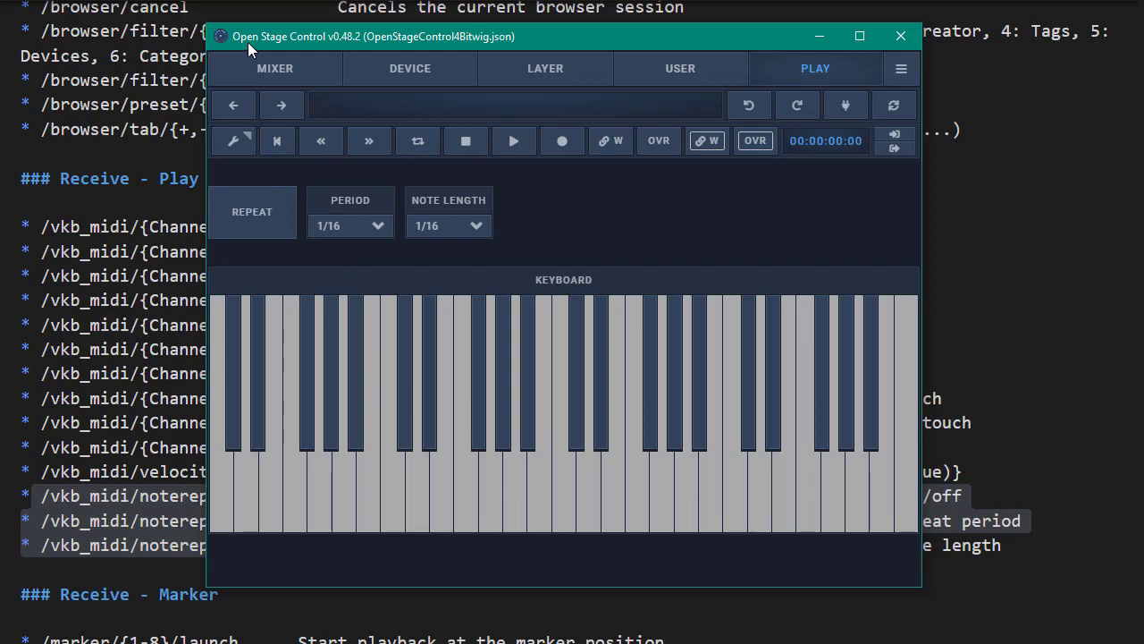
mouse_move(325, 68)
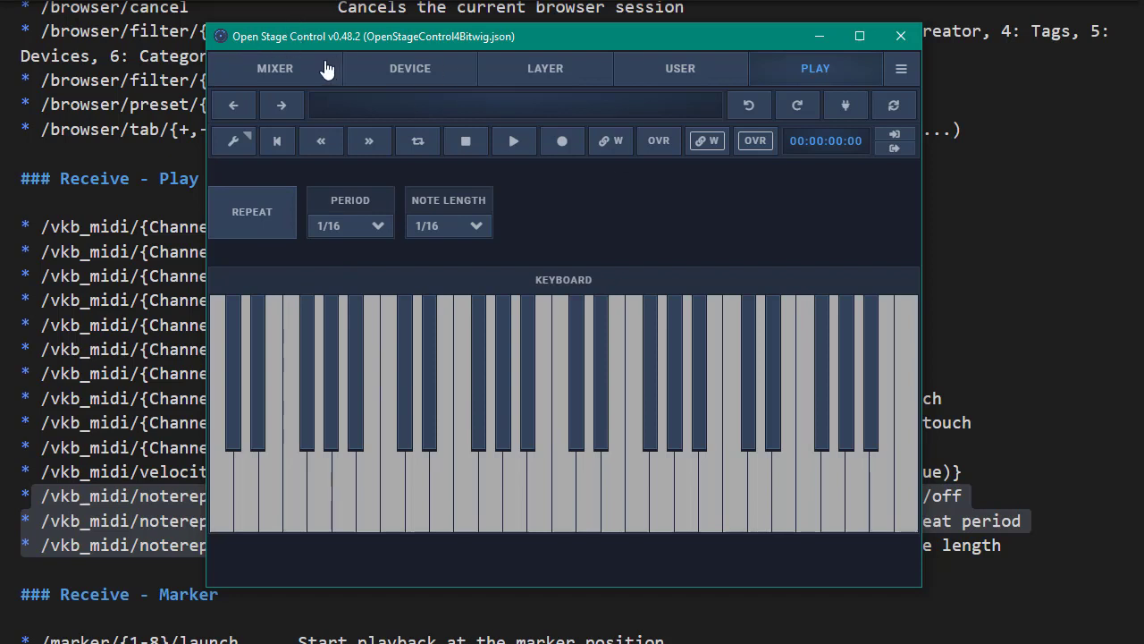
mouse_move(230, 62)
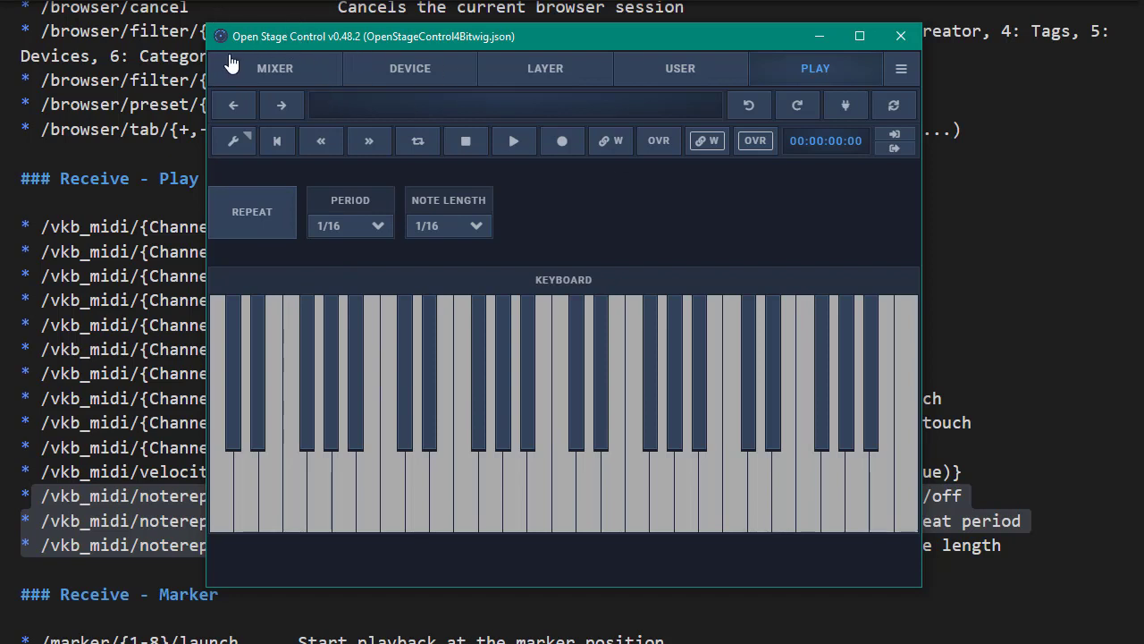
mouse_move(597, 82)
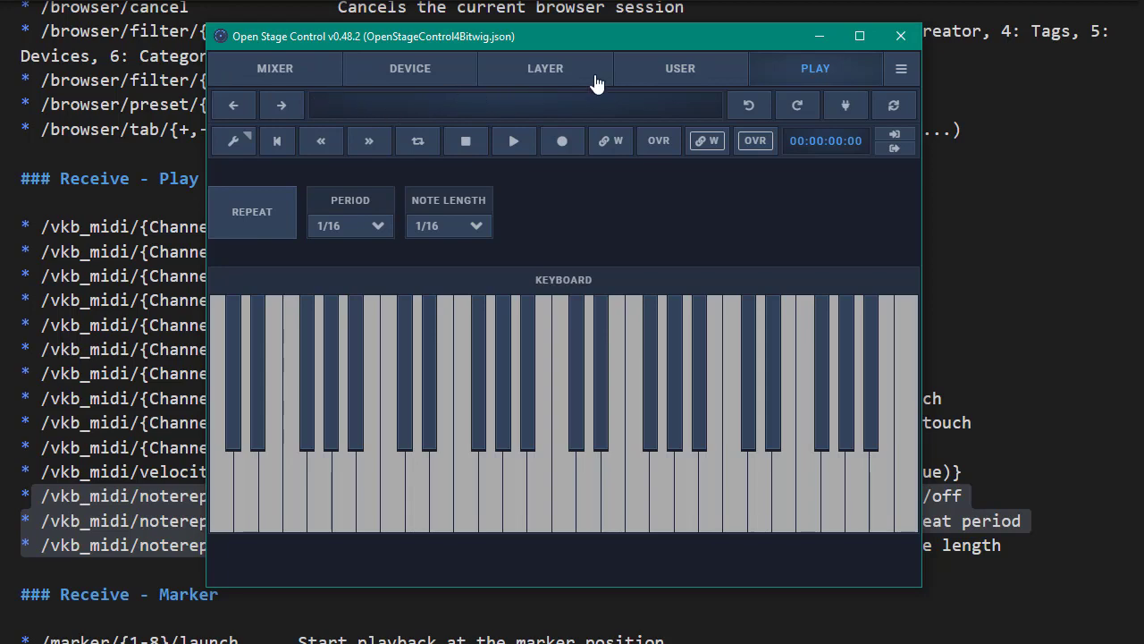